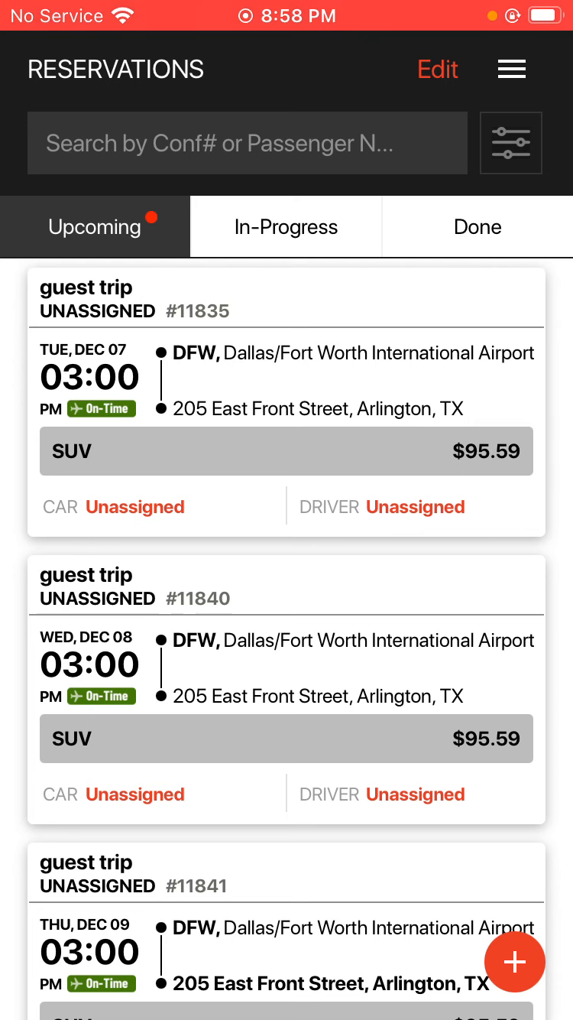
Scroll the Upcoming list down to the last reservation, #11851 on Dec 20.
{"action": "left_click", "coordinate": [511, 143]}
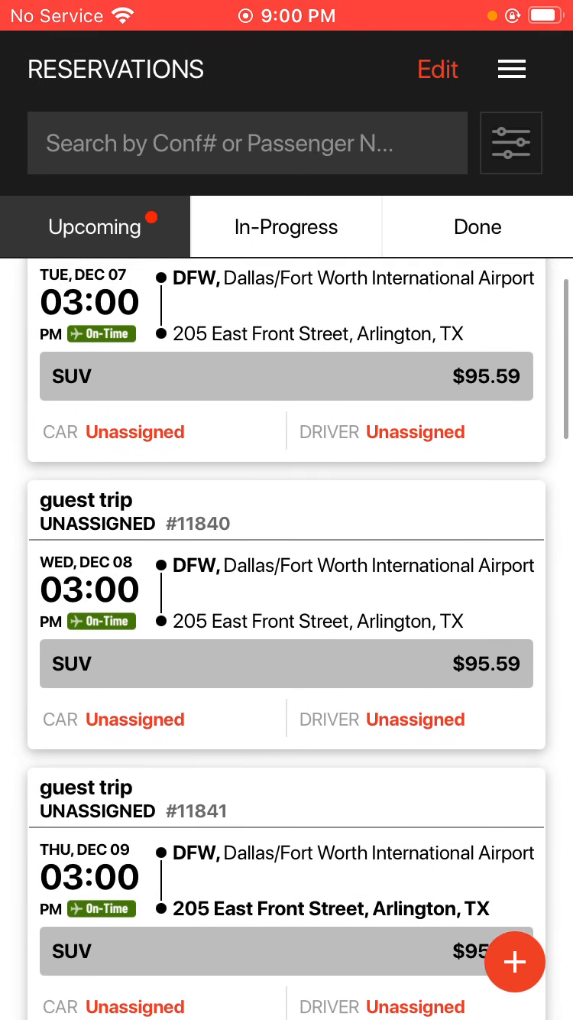
{"action": "scroll", "scroll_direction": "down", "scroll_amount": 3}
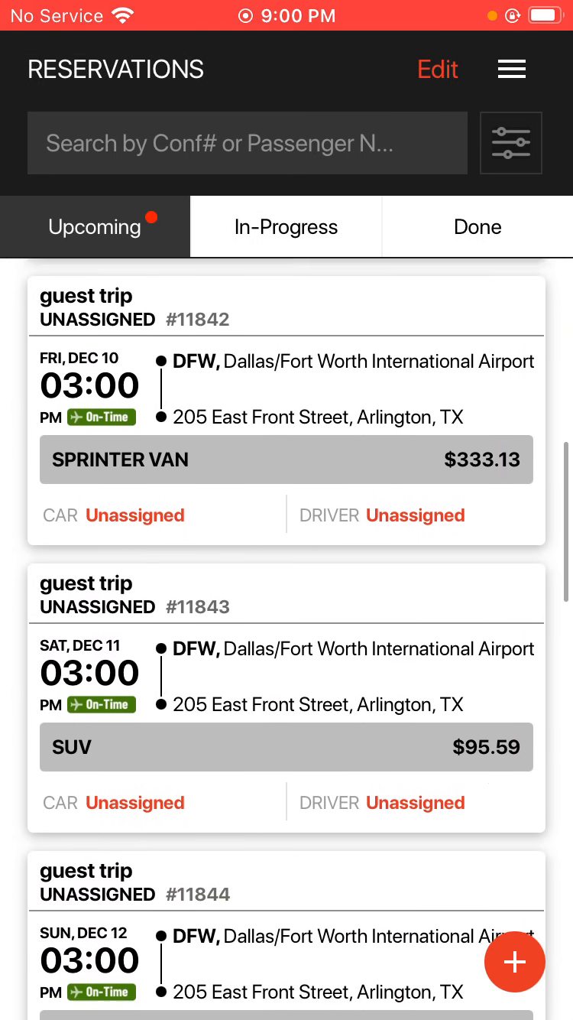
{"action": "scroll", "scroll_direction": "down", "scroll_amount": 3}
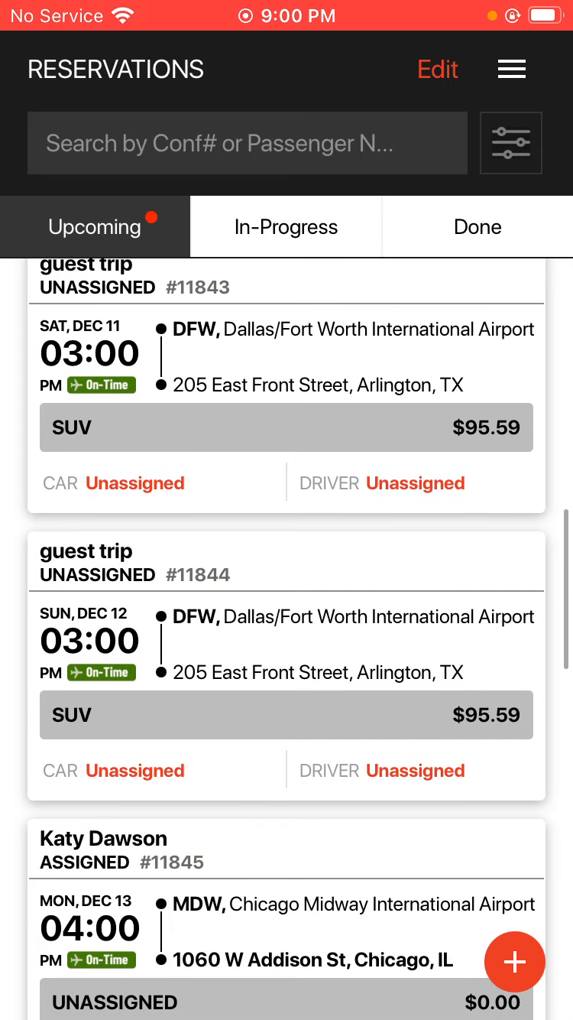
{"action": "scroll", "scroll_direction": "down", "scroll_amount": 3}
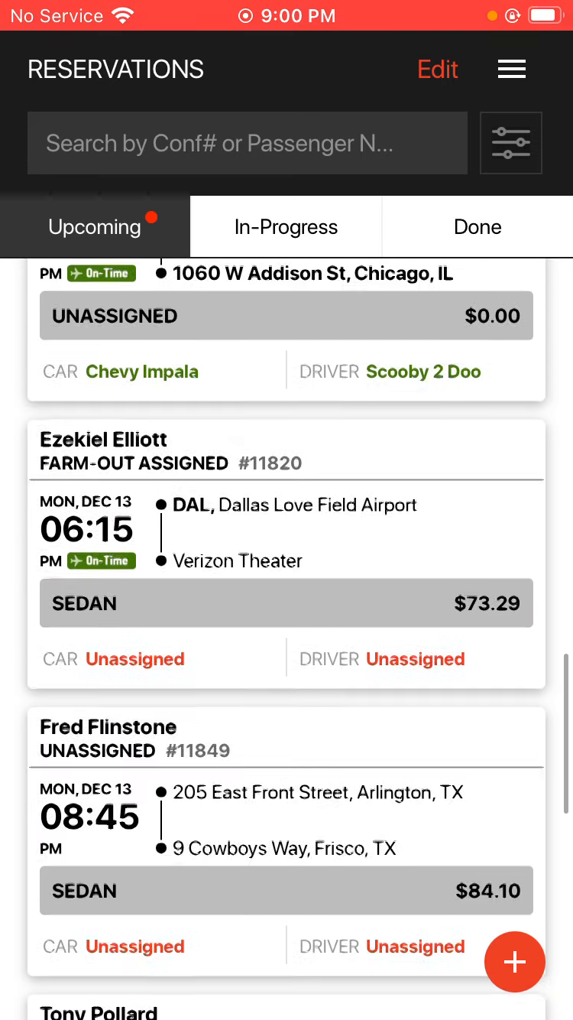
{"action": "scroll", "scroll_direction": "down", "scroll_amount": 3}
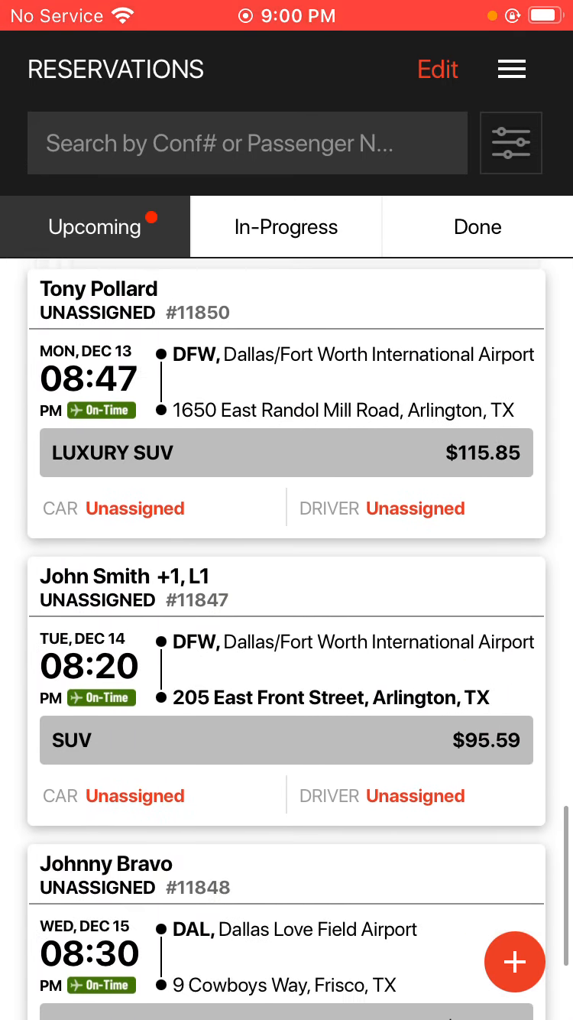
{"action": "scroll", "scroll_direction": "down", "scroll_amount": 3}
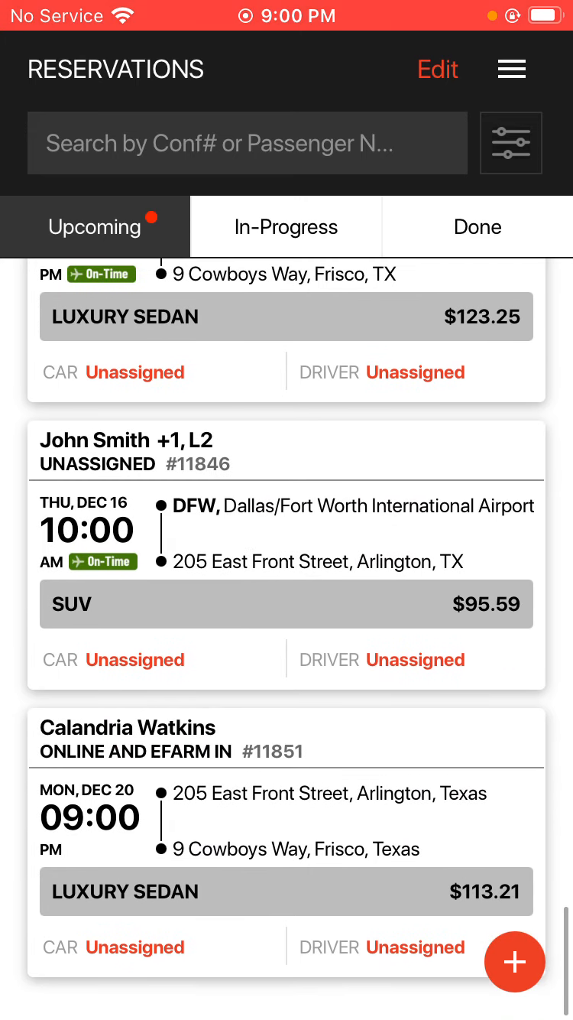
{"action": "scroll", "scroll_direction": "up", "scroll_amount": 3}
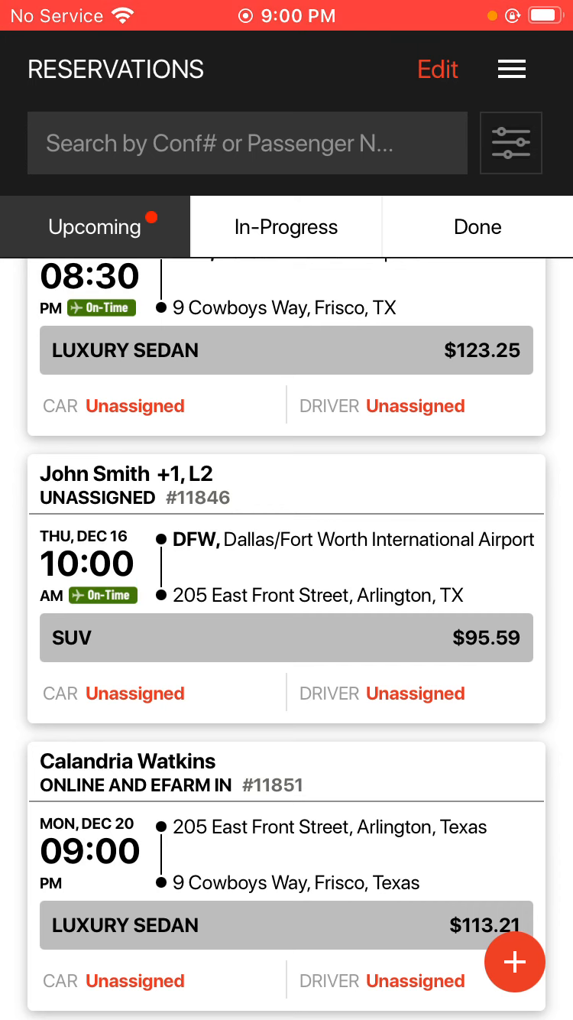
Change reservation #11851 from ONLINE AND EFARM IN to Unassigned.
{"action": "left_click", "coordinate": [511, 143]}
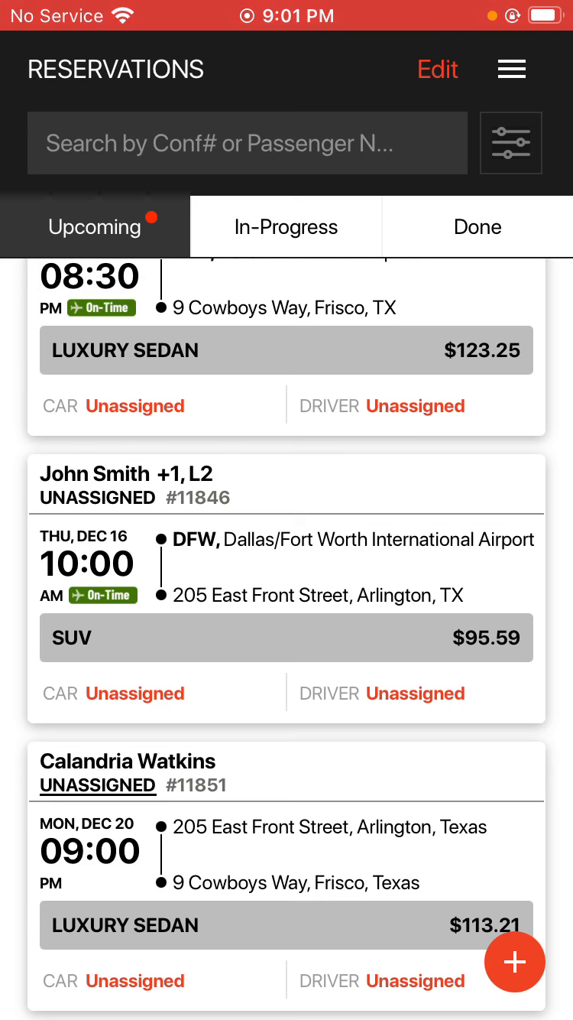
Turn on Show Deleted in Done, apply filters, and view the Done list.
{"action": "left_click", "coordinate": [511, 143]}
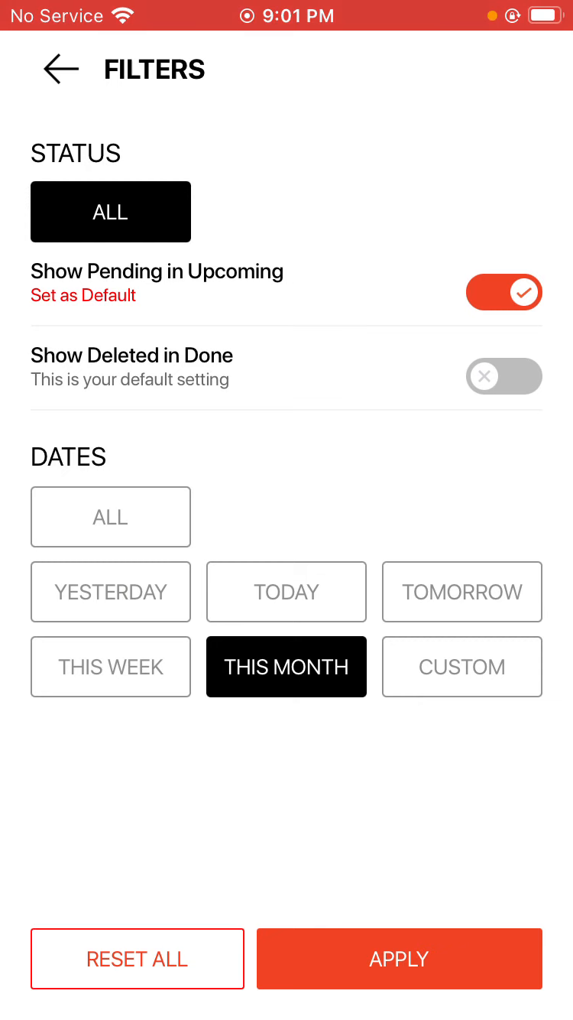
{"action": "left_click", "coordinate": [503, 376]}
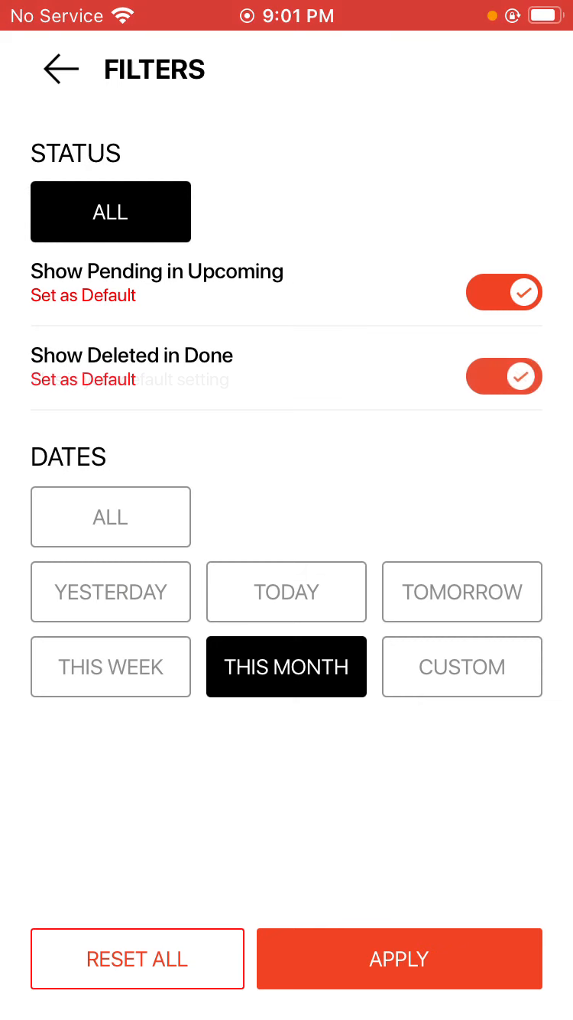
{"action": "left_click", "coordinate": [399, 959]}
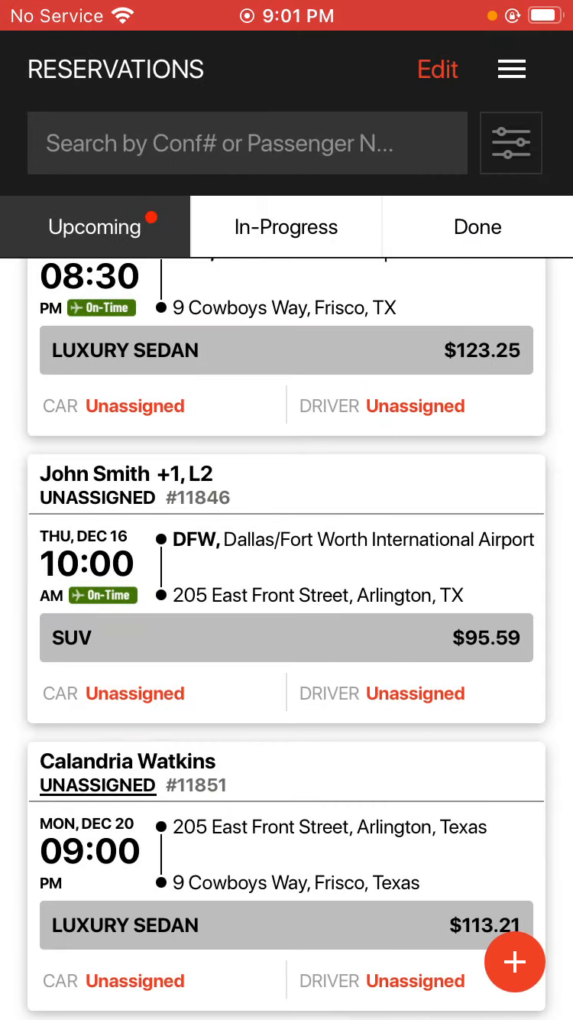
{"action": "left_click", "coordinate": [478, 226]}
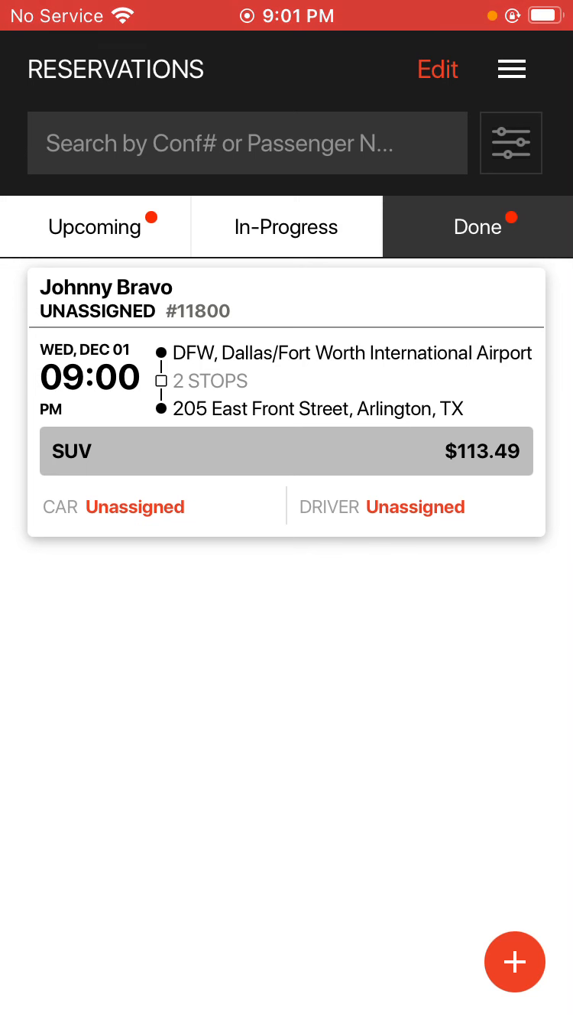
Turn off Show Deleted and Show Pending and limit reservations to This Week.
{"action": "left_click", "coordinate": [511, 143]}
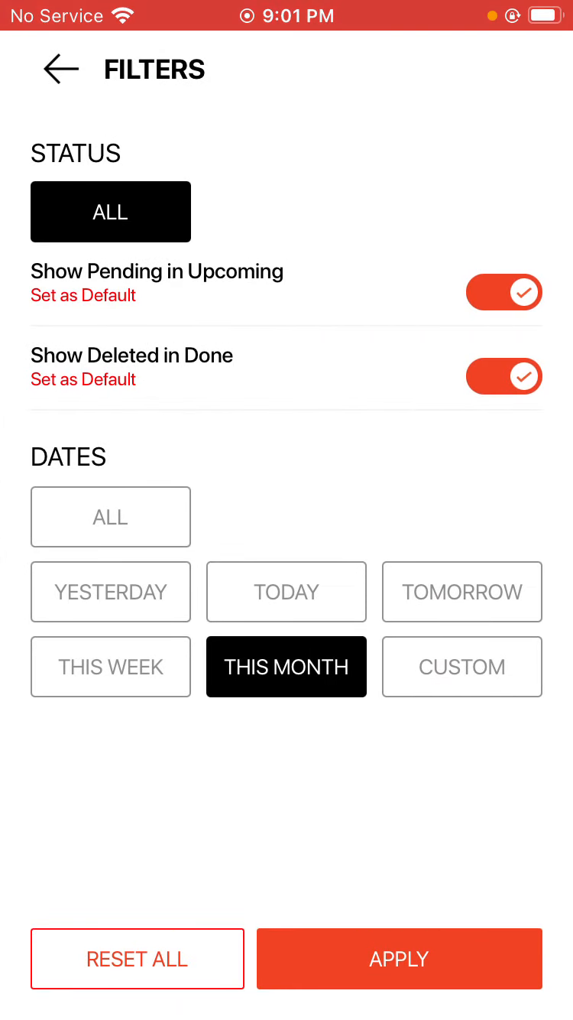
{"action": "left_click", "coordinate": [504, 376]}
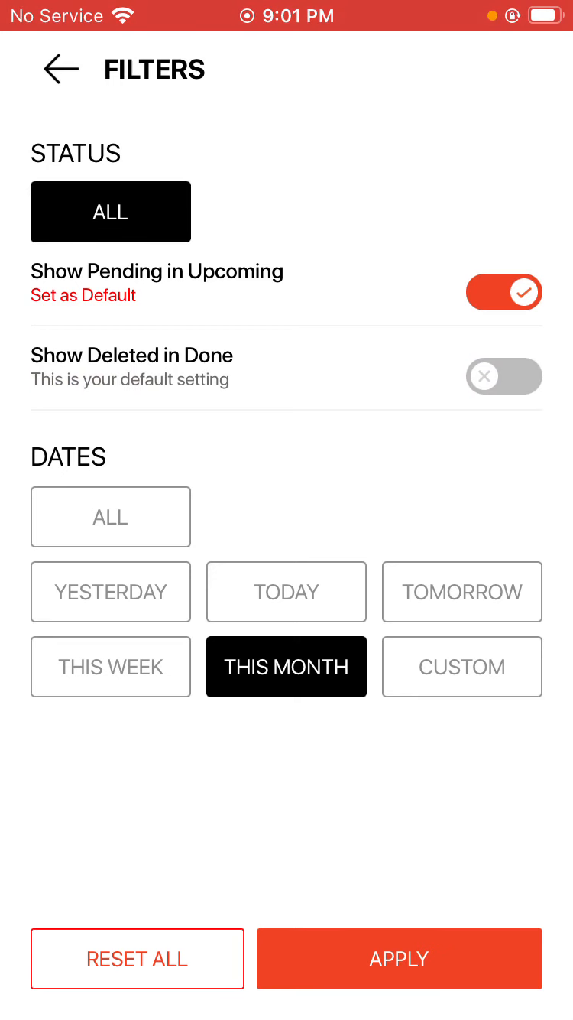
{"action": "left_click", "coordinate": [503, 292]}
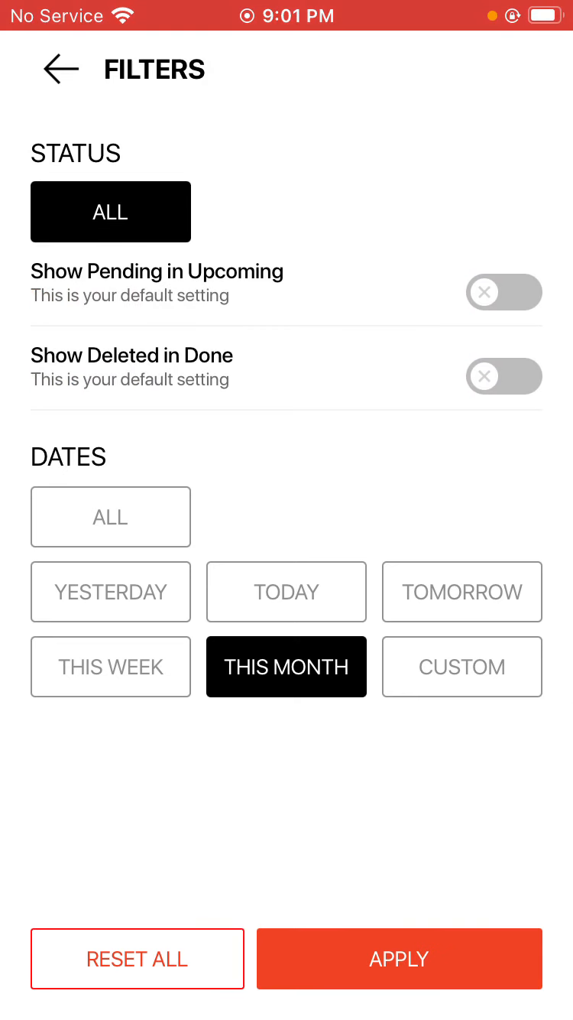
{"action": "left_click", "coordinate": [111, 666]}
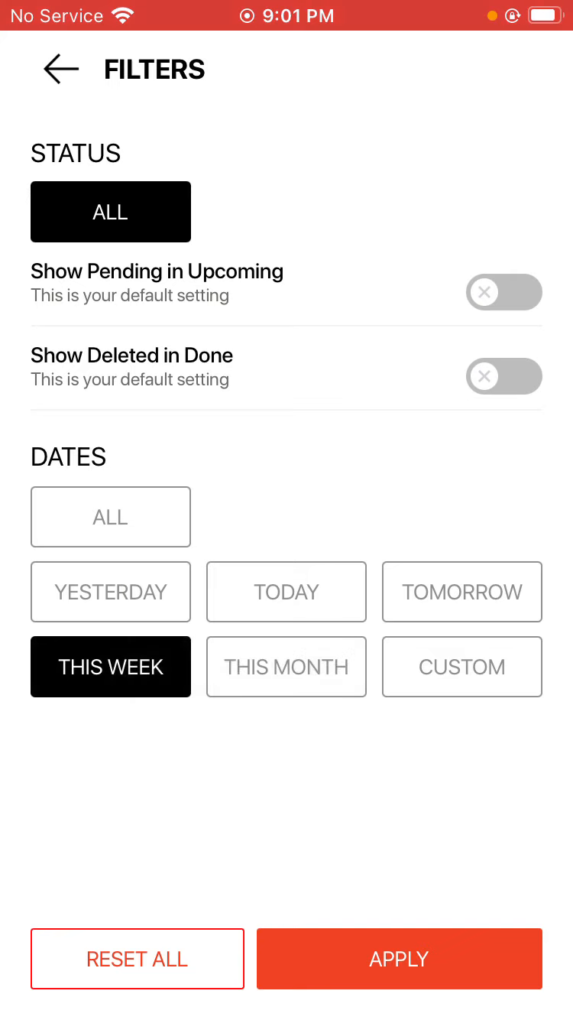
{"action": "left_click", "coordinate": [399, 959]}
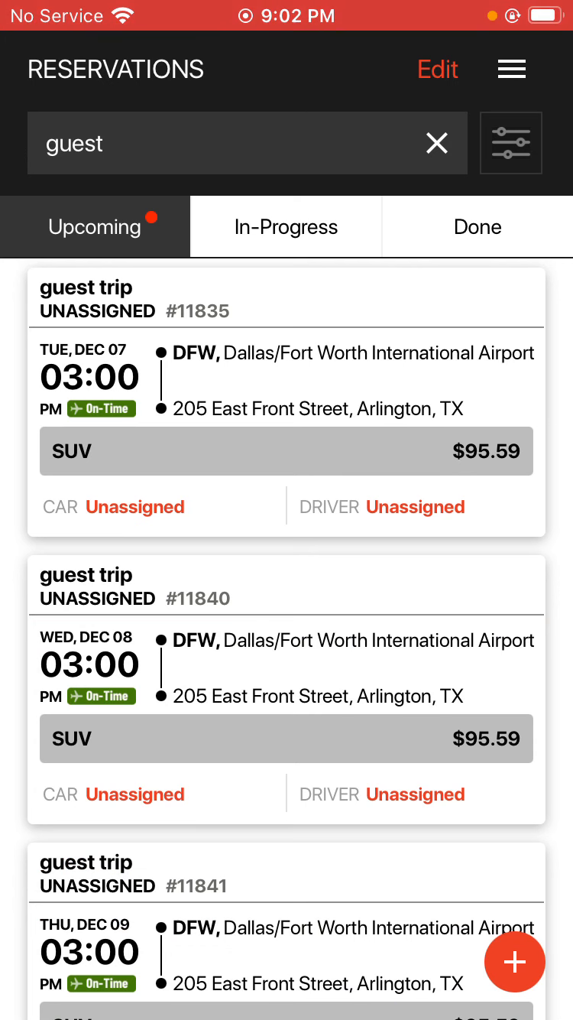
Review the guest results, then clear the search to show all upcoming trips.
{"action": "scroll", "scroll_direction": "down", "scroll_amount": 3}
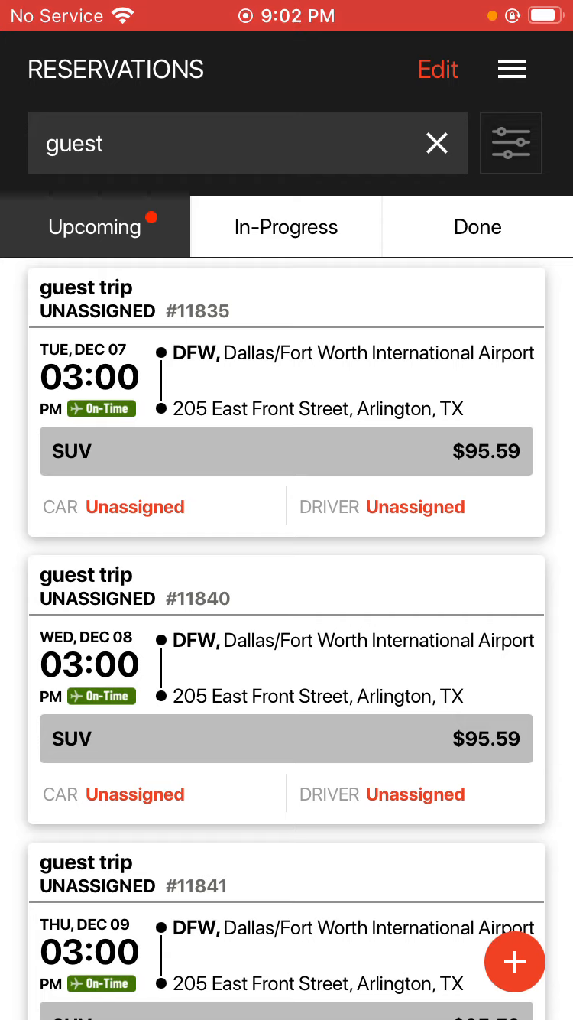
{"action": "scroll", "scroll_direction": "down", "scroll_amount": 3}
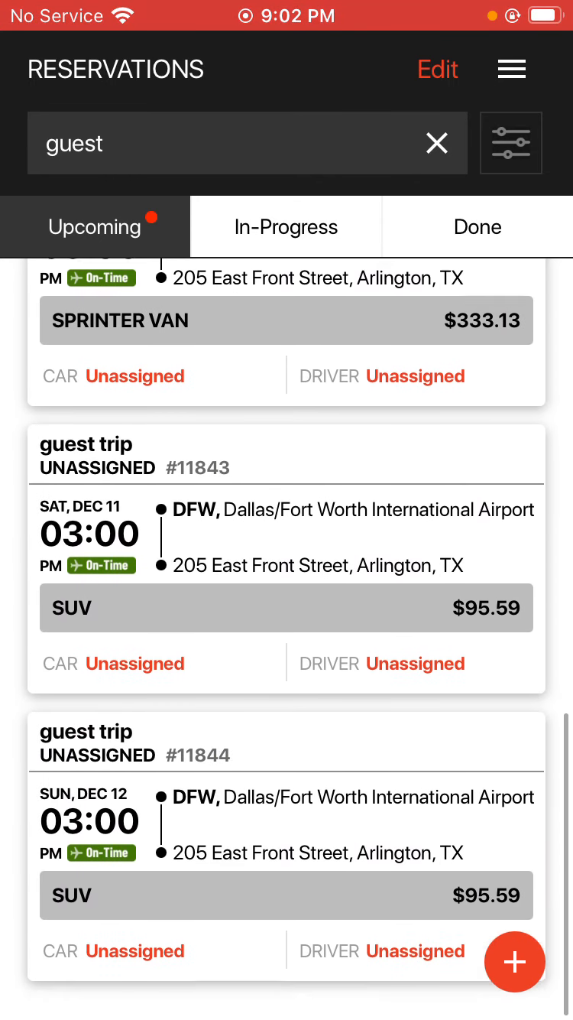
{"action": "left_click", "coordinate": [436, 143]}
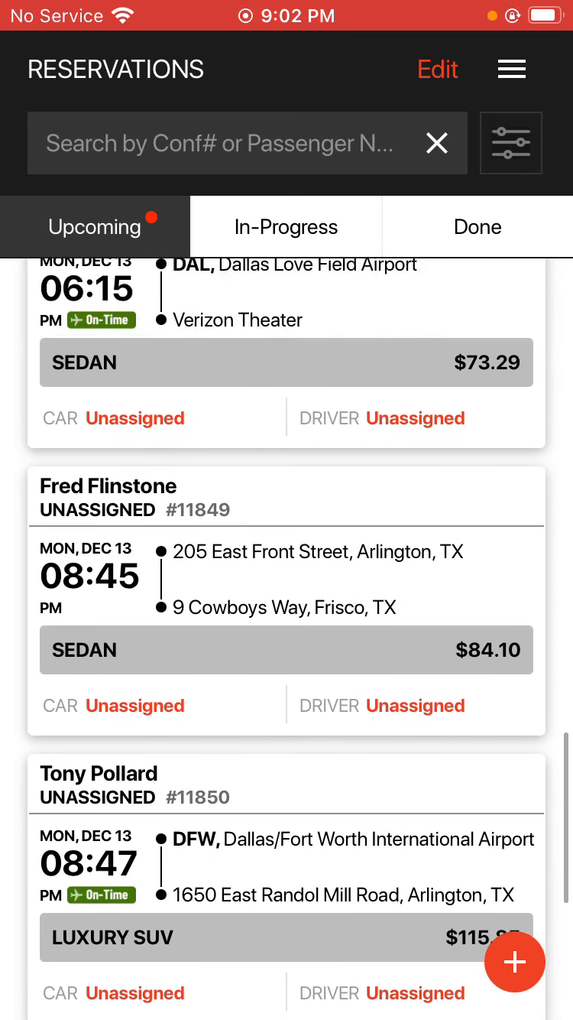
{"action": "left_click", "coordinate": [436, 143]}
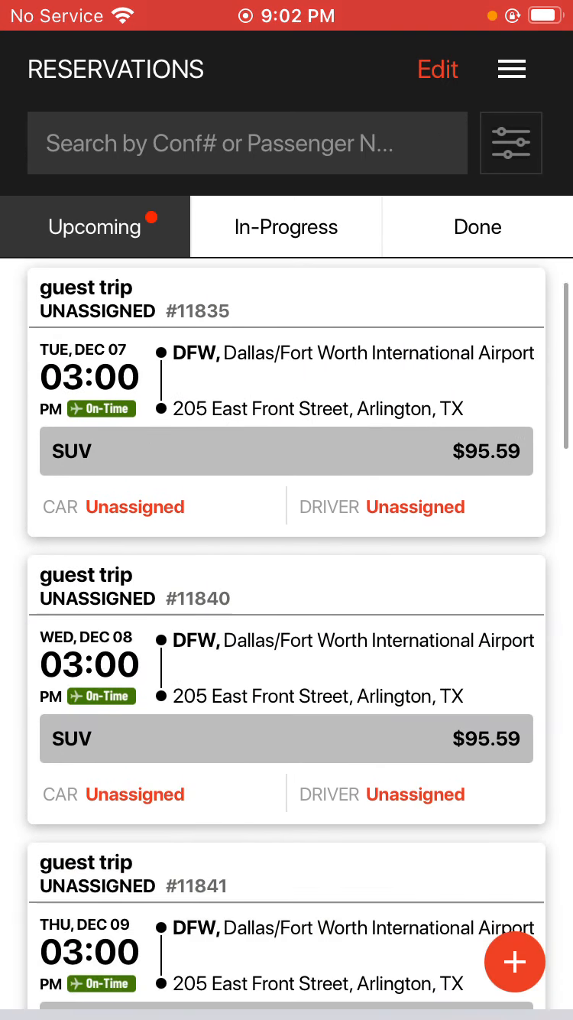